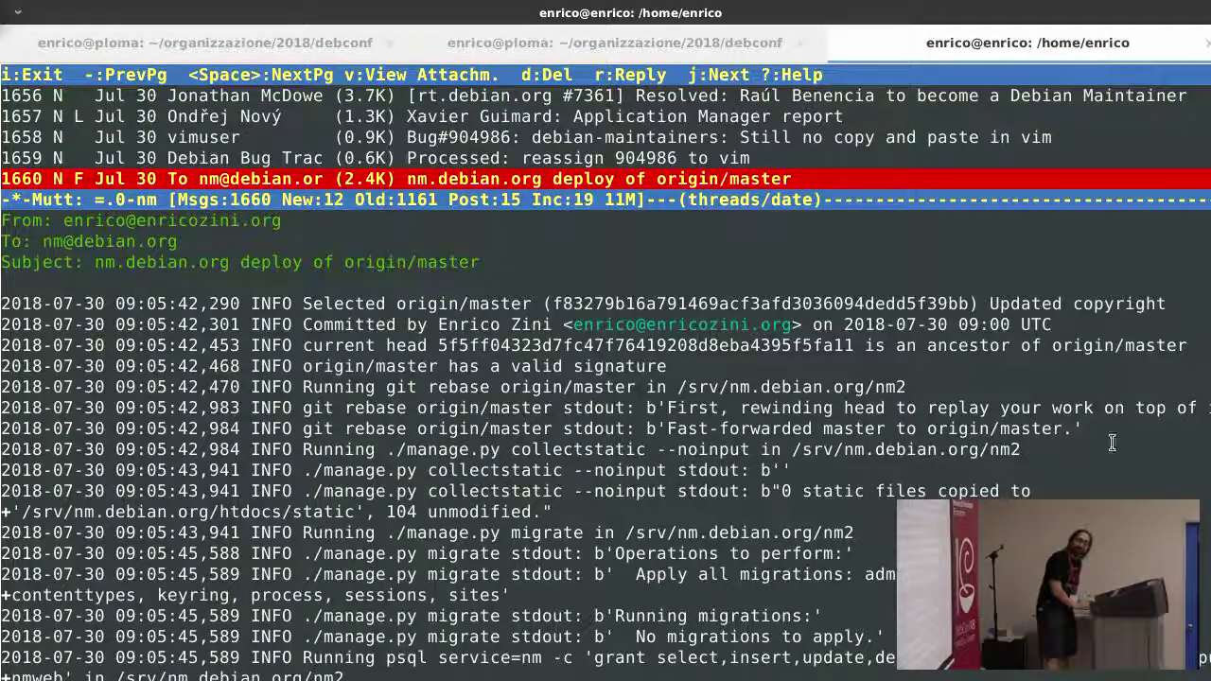
Open the 'Systemd device units' post from the blog archive and read down the page
{"action": "scroll", "scroll_direction": "down", "scroll_amount": 3}
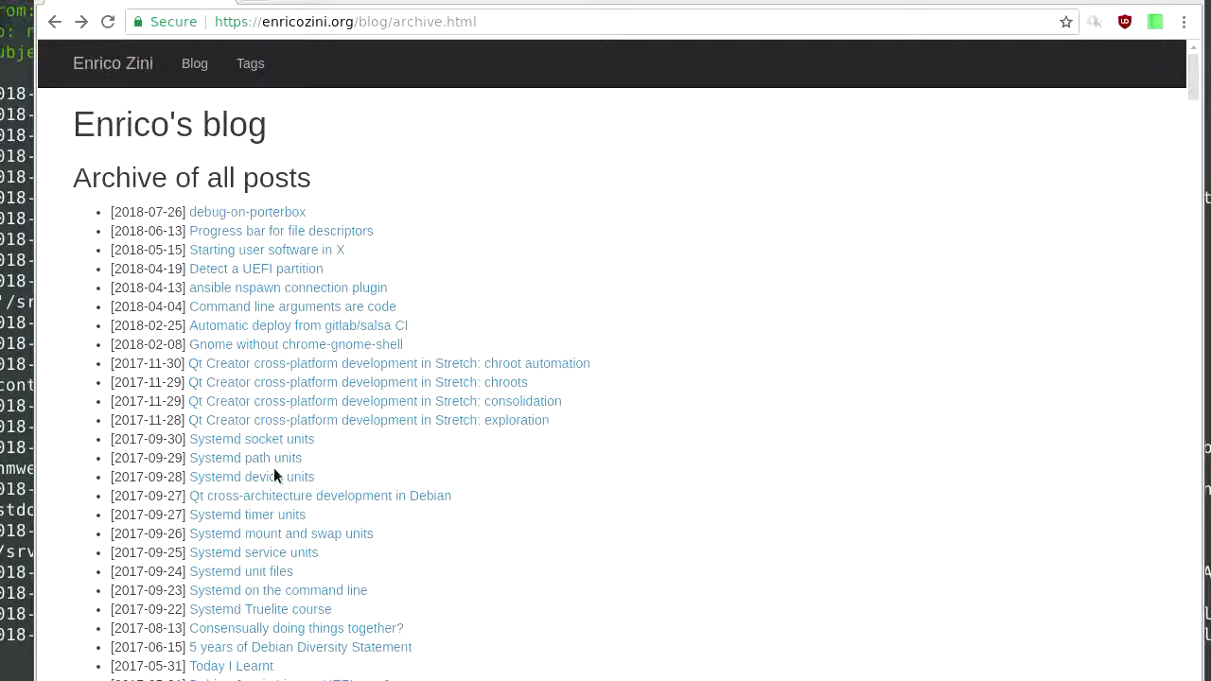
{"action": "left_click", "coordinate": [252, 477]}
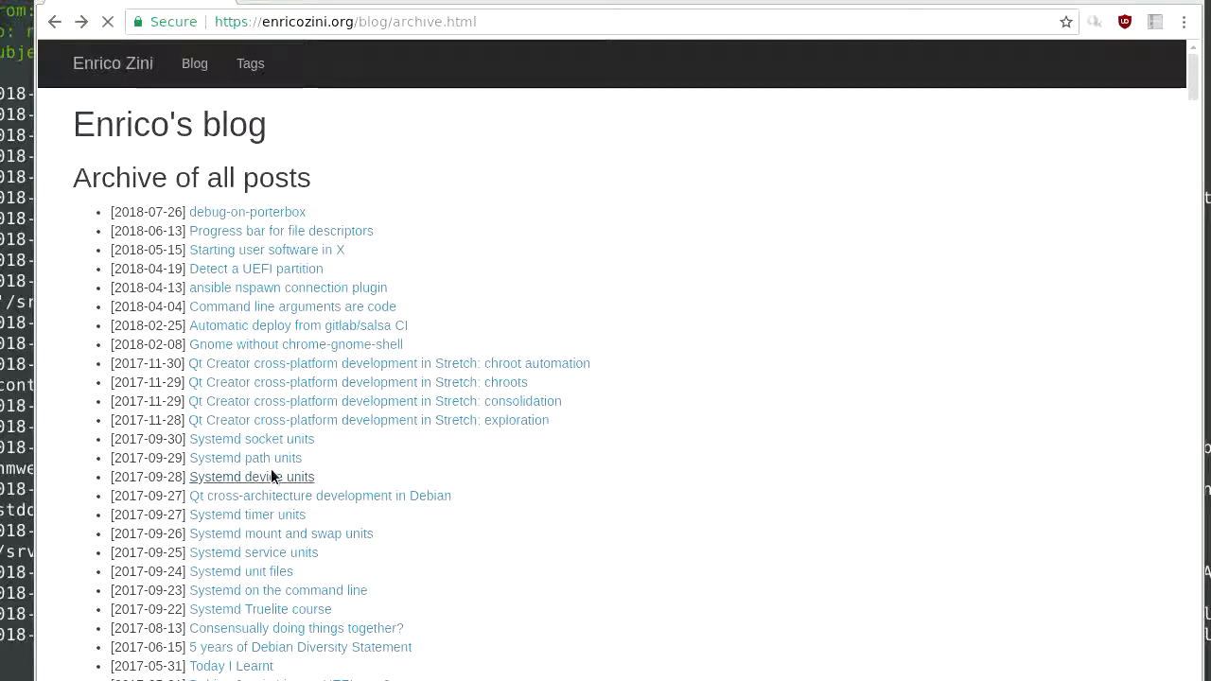
{"action": "left_click", "coordinate": [249, 477]}
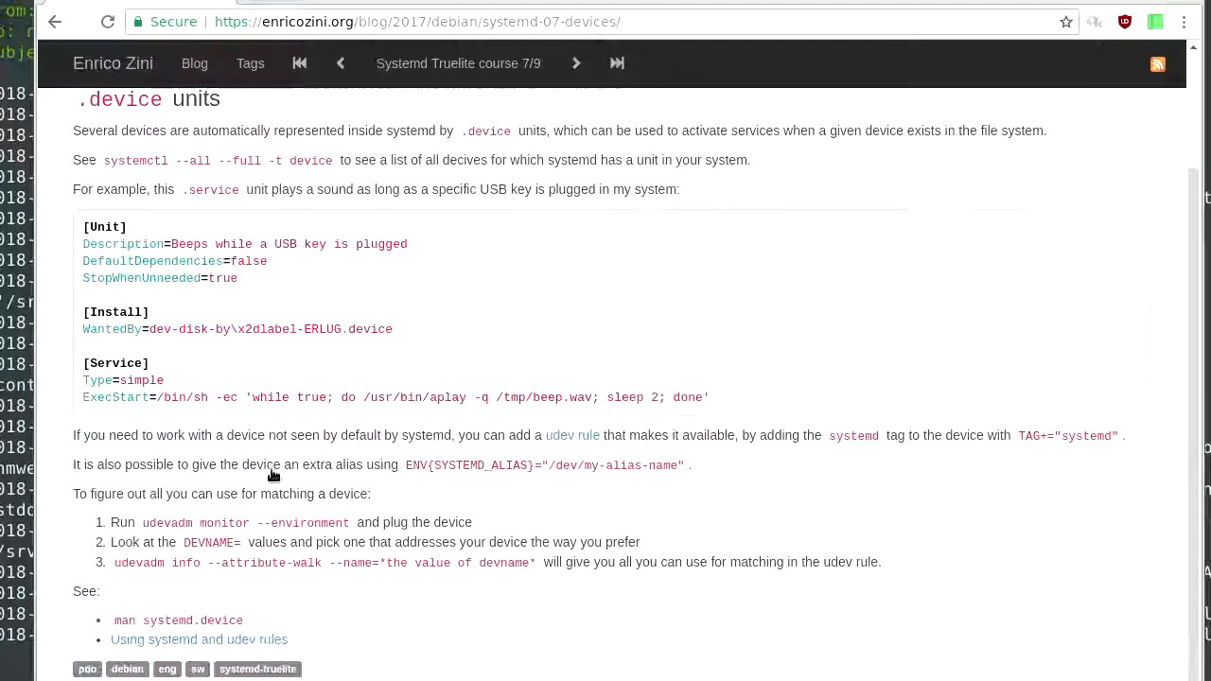
{"action": "scroll", "scroll_direction": "down", "scroll_amount": 3}
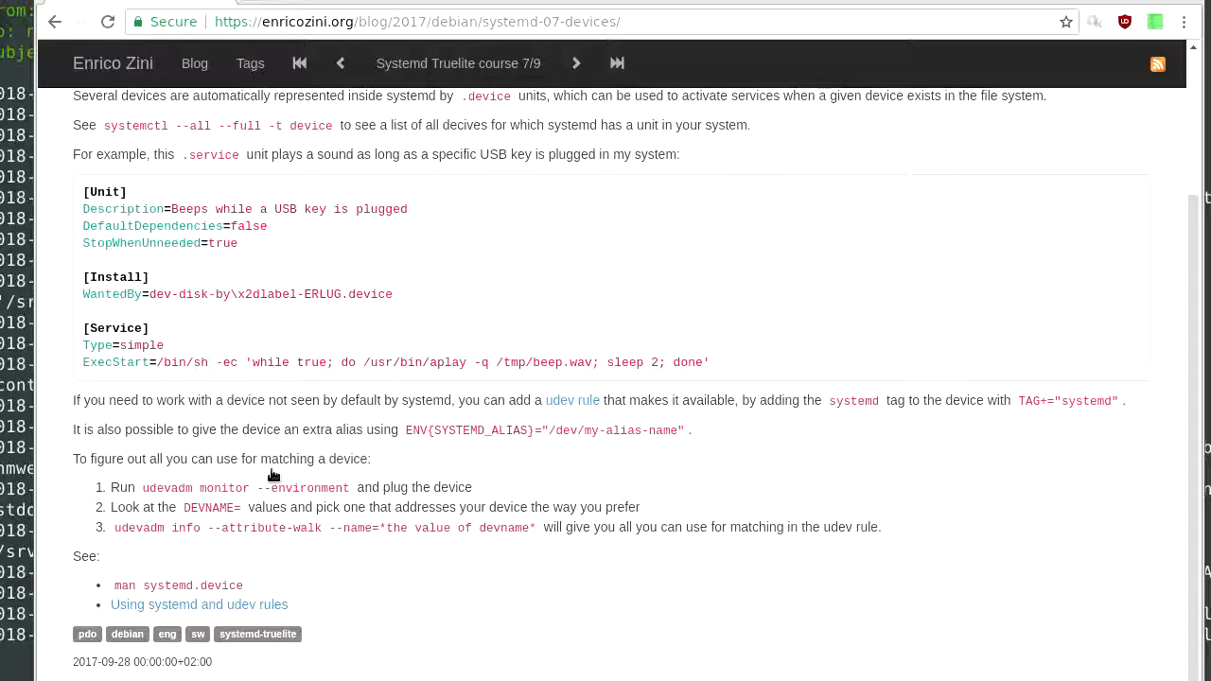